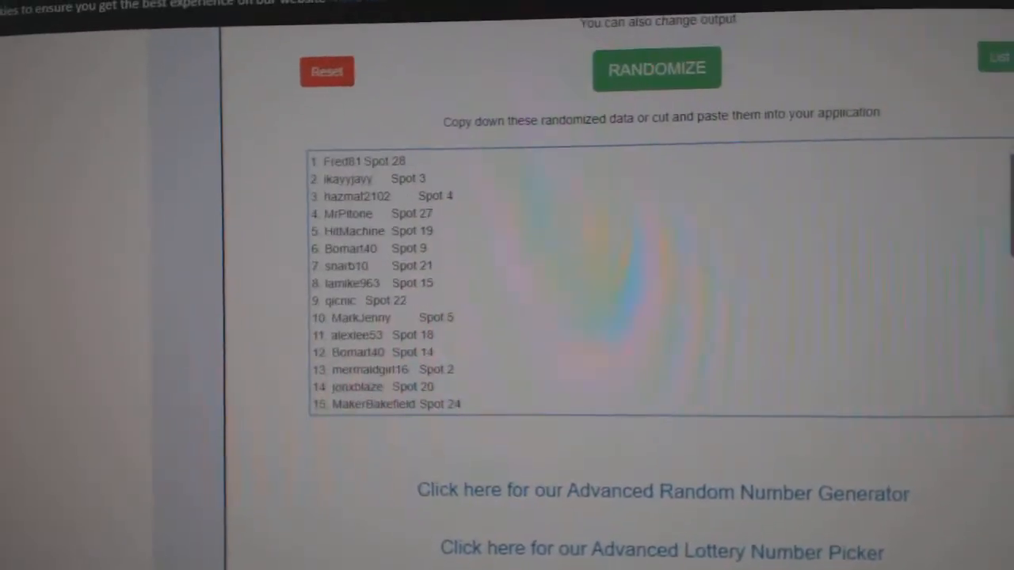
Step: Shuffle the hockey team list in Random.org, starting Philadelphia, San Jose, Islanders
{"action": "left_click", "coordinate": [656, 69]}
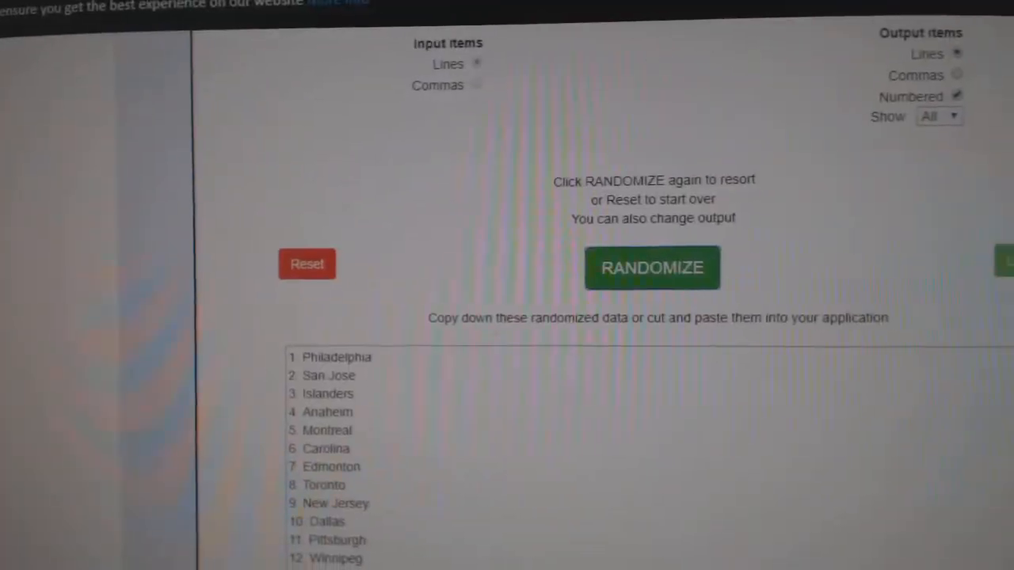
Step: Reshuffle the hockey team list once more in the Random.org List Randomizer
{"action": "left_click", "coordinate": [652, 268]}
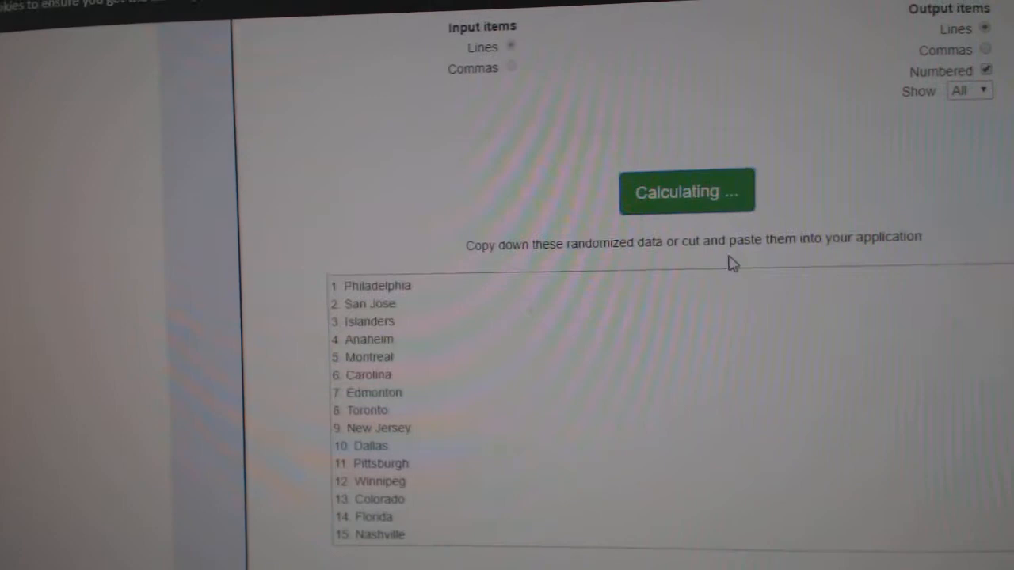
{"action": "left_click", "coordinate": [686, 191]}
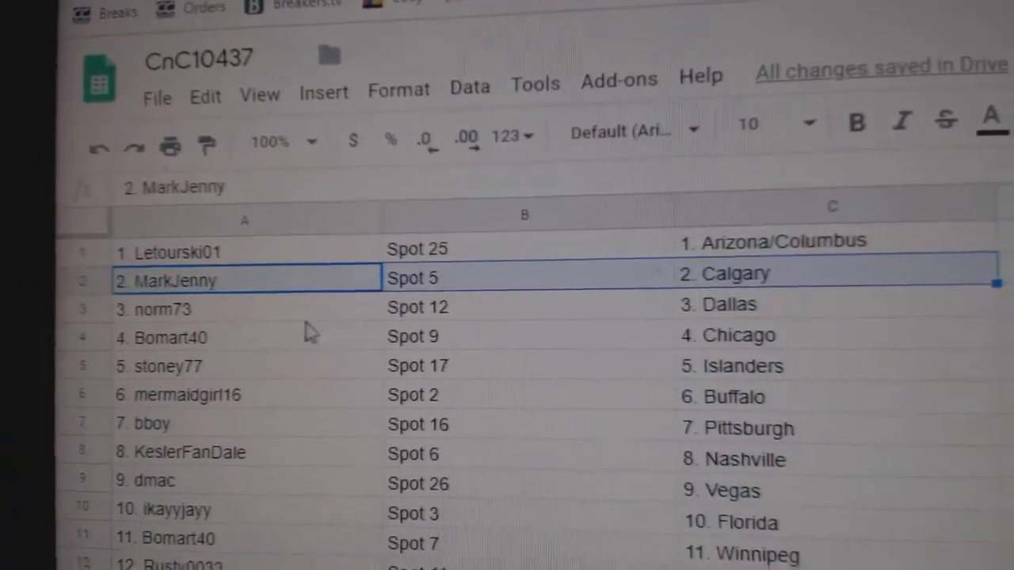
{"action": "scroll", "scroll_direction": "down", "scroll_amount": 3}
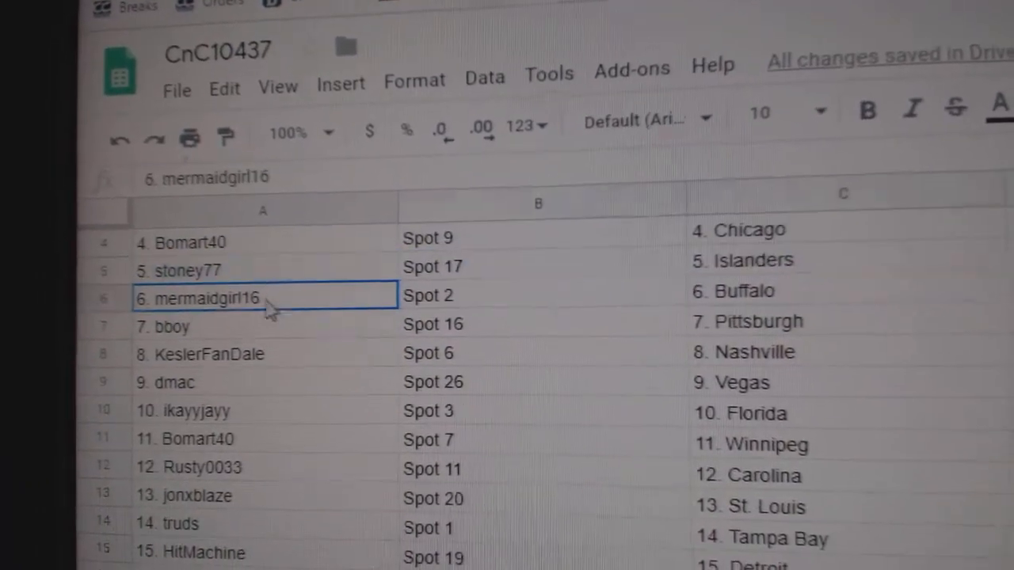
{"action": "left_click", "coordinate": [238, 325]}
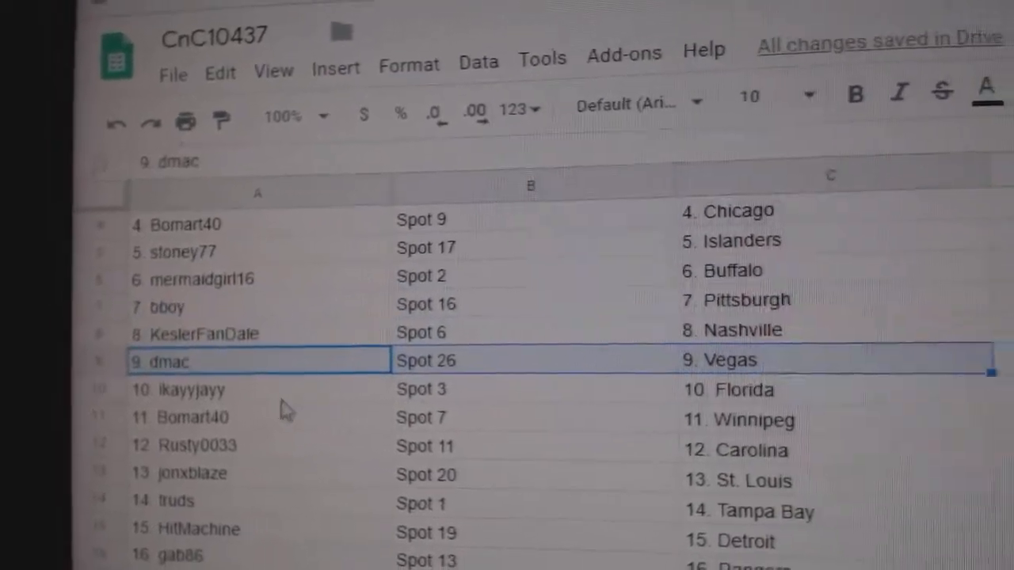
{"action": "left_click", "coordinate": [182, 411]}
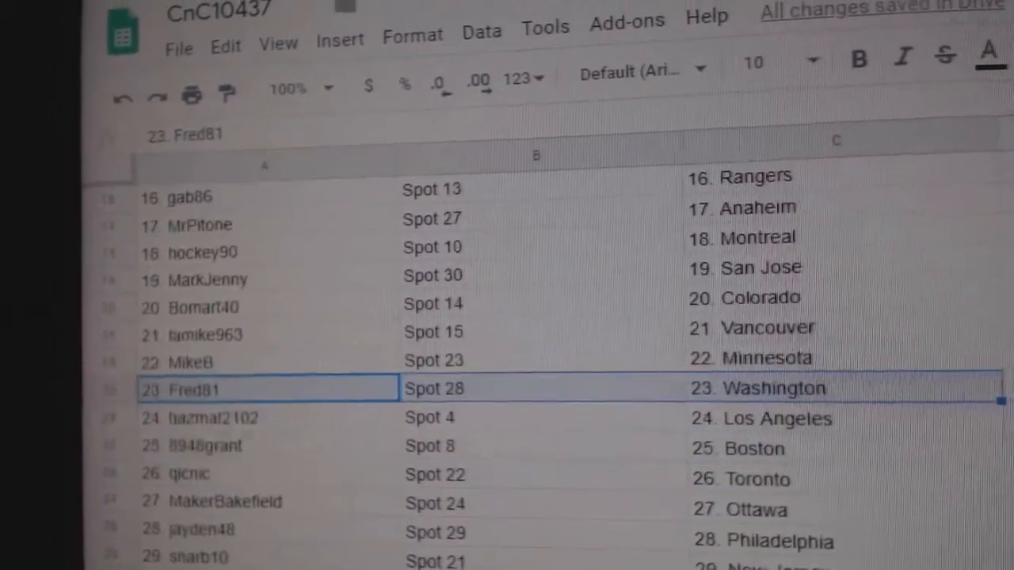
{"action": "left_click", "coordinate": [245, 452]}
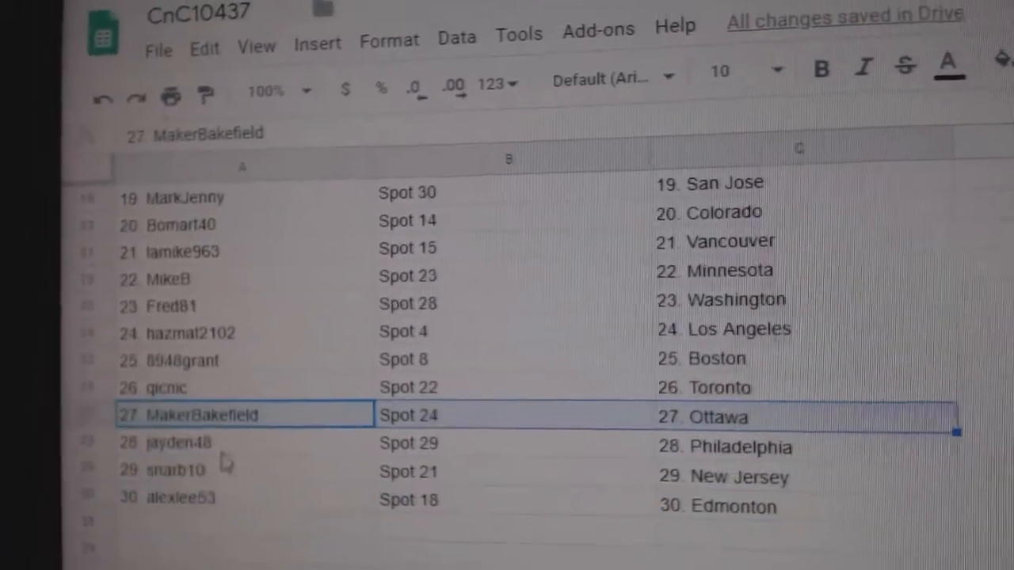
{"action": "left_click", "coordinate": [238, 443]}
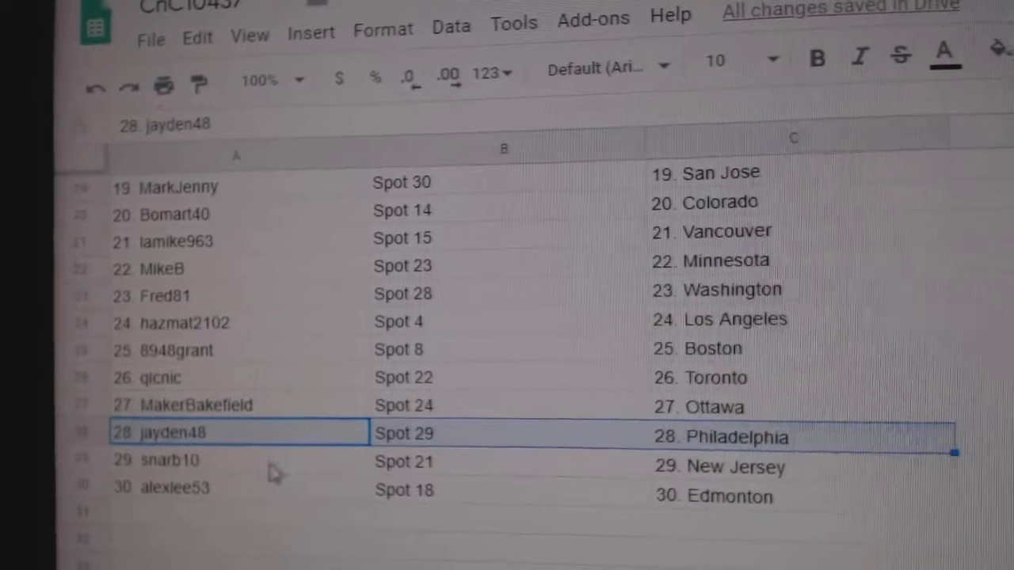